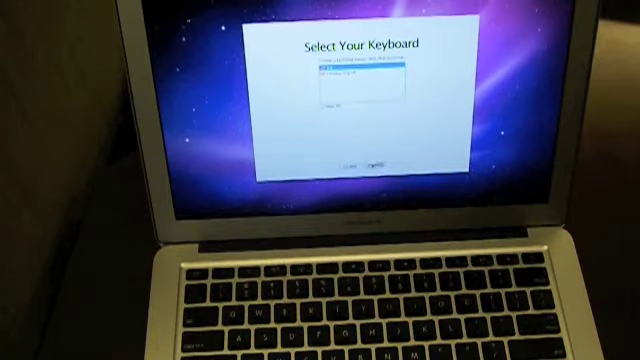
# Confirm the keyboard layout and advance to the 'Do You Already Own a Mac?' screen.
pyautogui.click(388, 164)
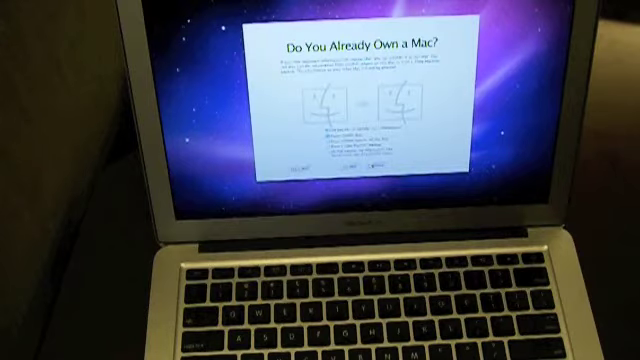